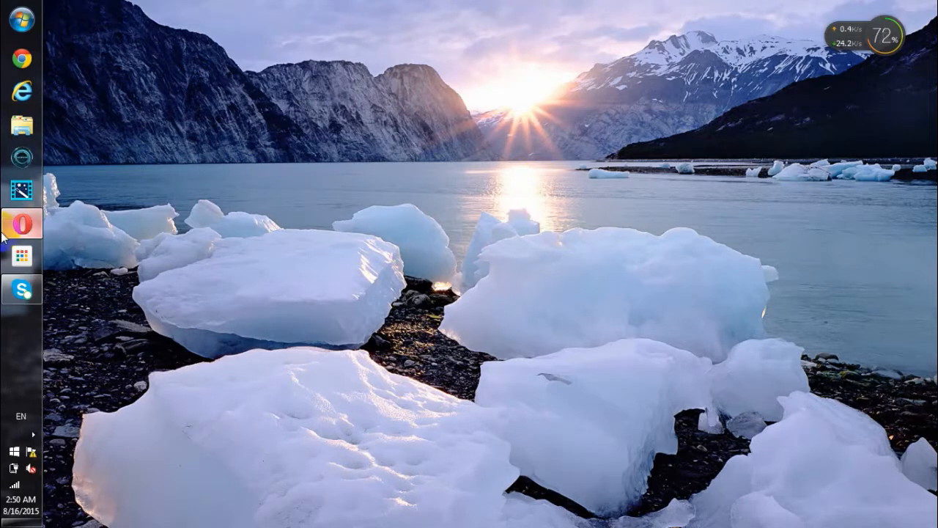
Load microsoft.com/en-us/software-download/windows10 in Opera and scroll to the Download Tool Now buttons
left_click(20, 222)
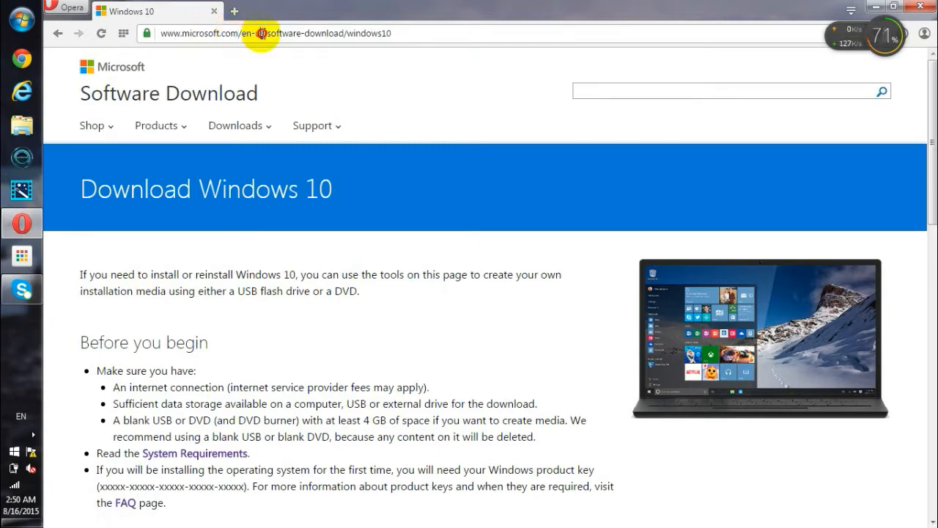
left_click(275, 33)
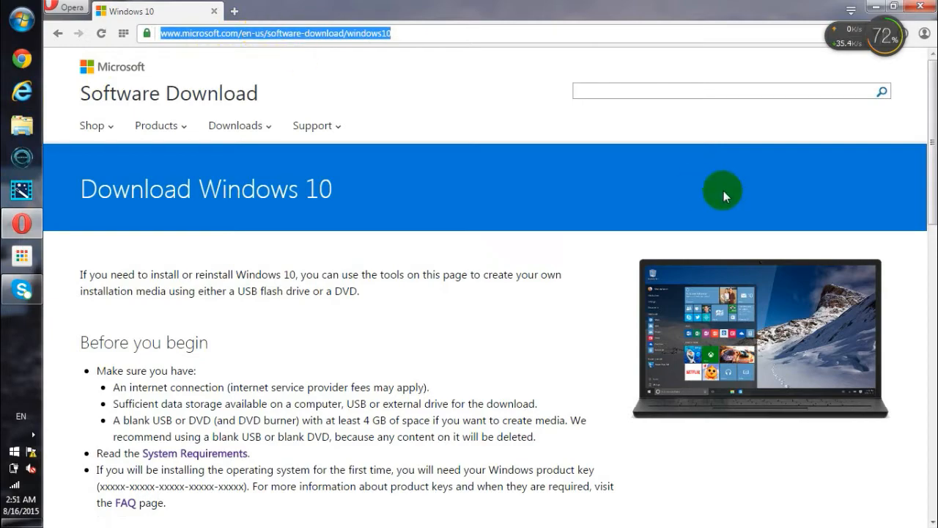
scroll("down", 3)
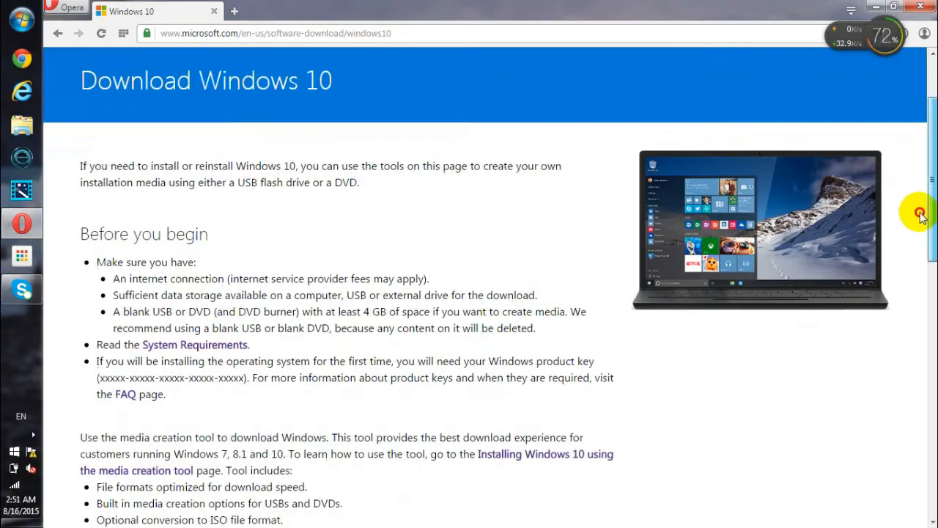
scroll("down", 3)
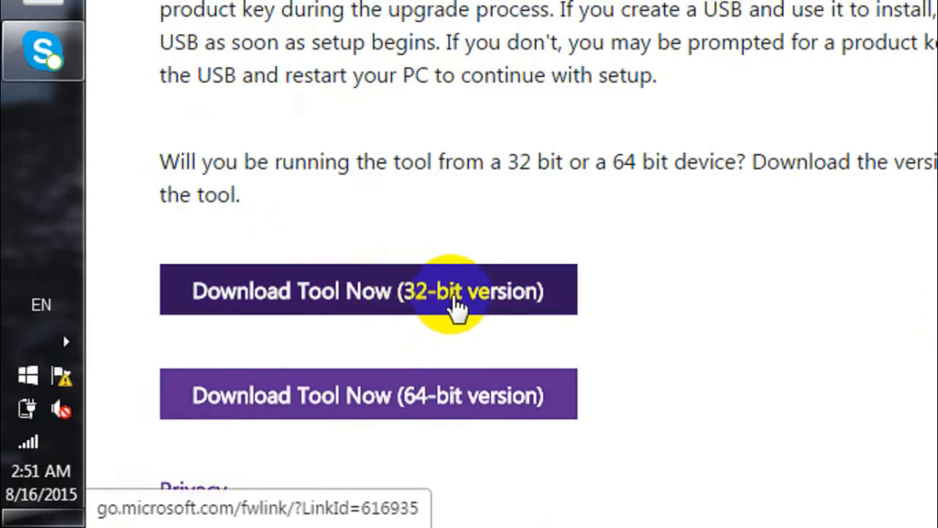
mouse_move(454, 341)
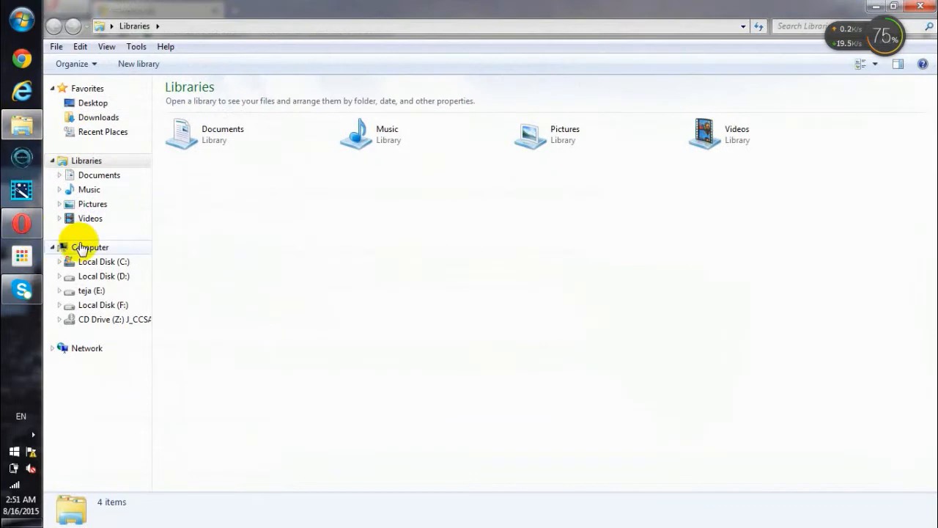
Bring up the context menu for Computer in the Explorer navigation pane
right_click(90, 247)
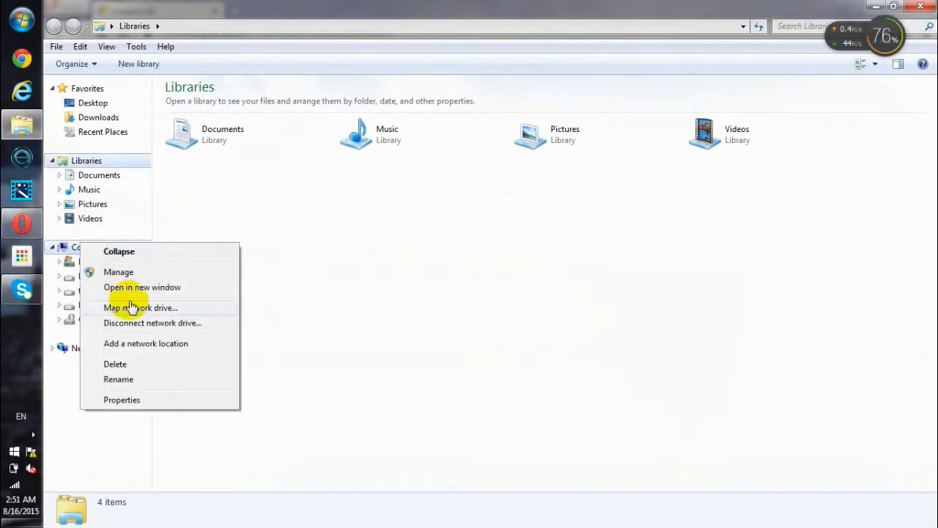
mouse_move(150, 405)
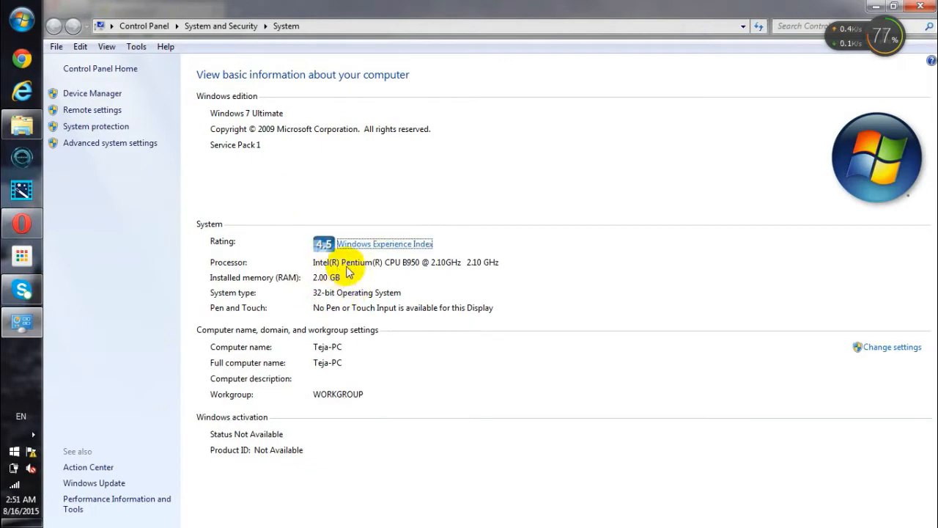
mouse_move(306, 299)
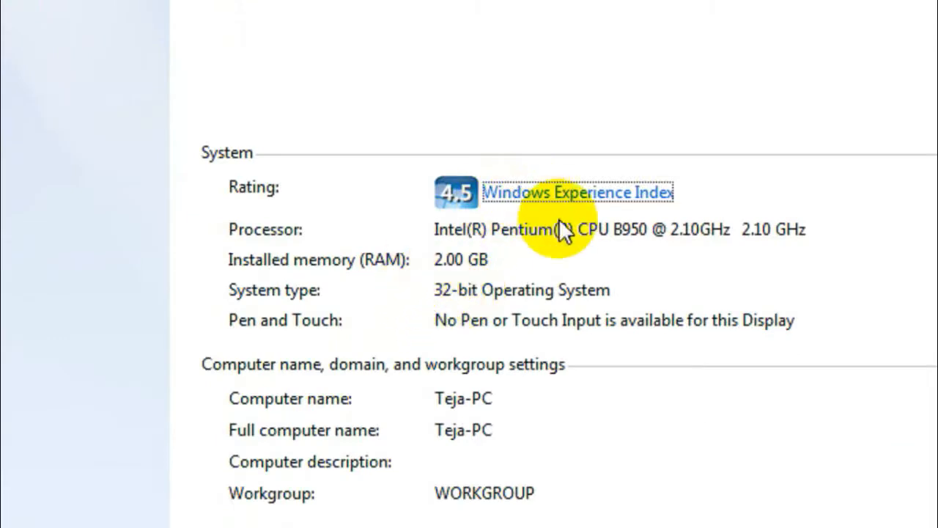
mouse_move(506, 289)
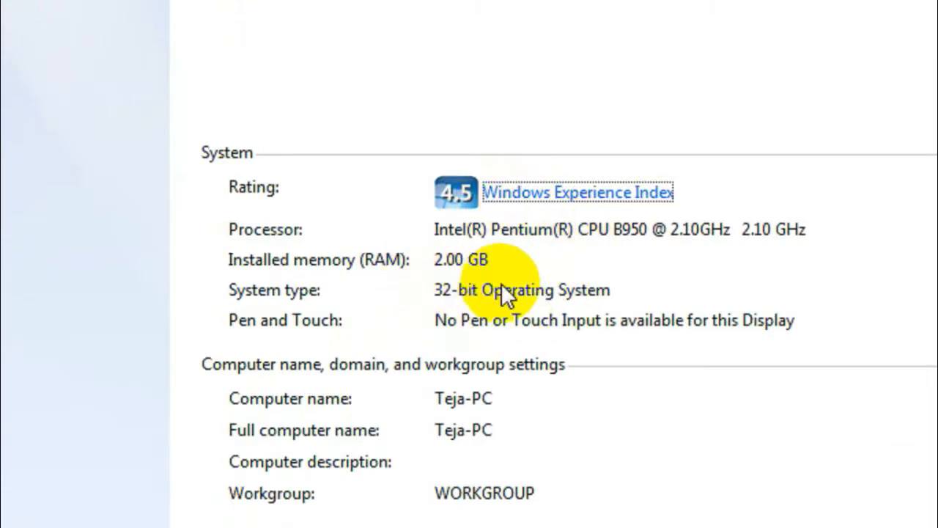
mouse_move(443, 322)
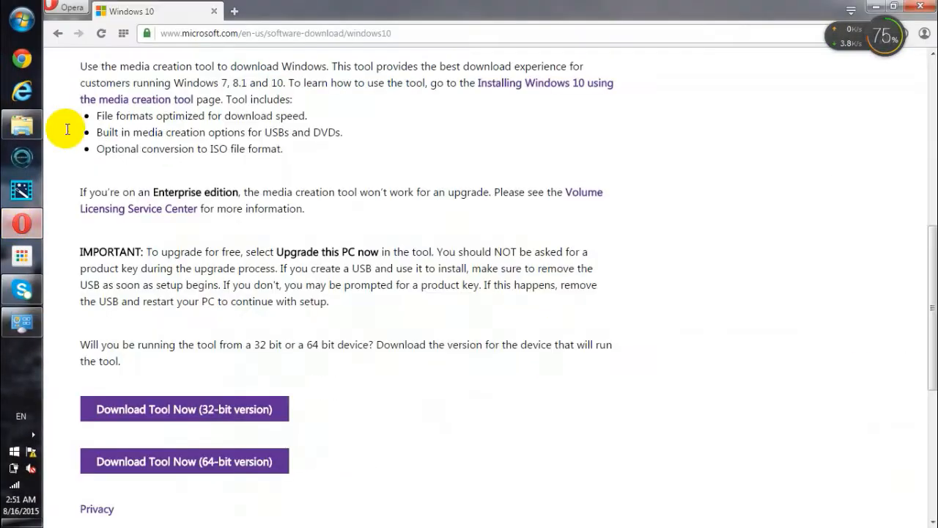
mouse_move(222, 409)
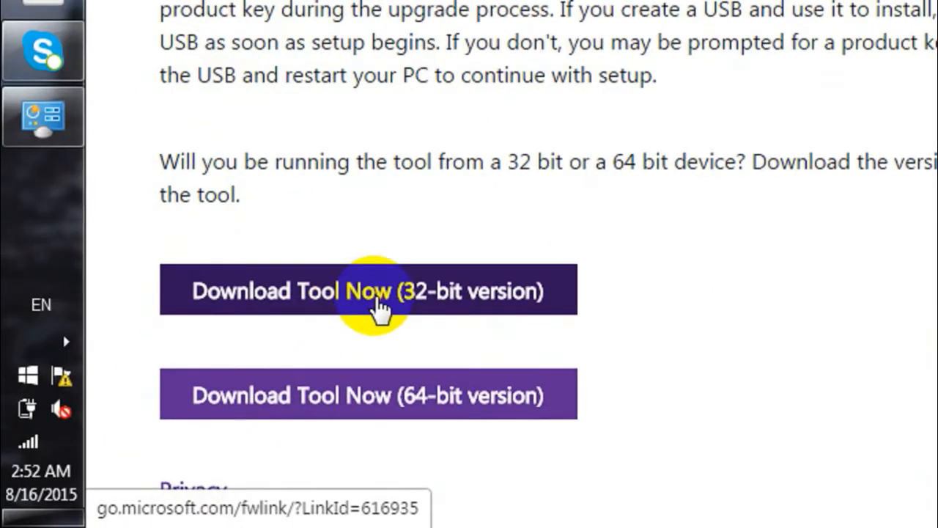
mouse_move(147, 429)
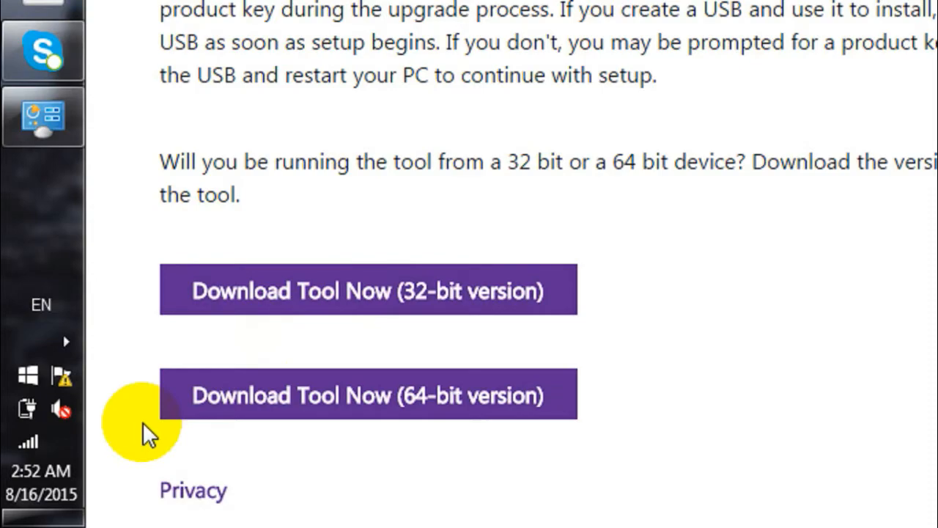
Download the 32-bit tool and show MediaCreationTool.exe in its Downloads folder
left_click(369, 393)
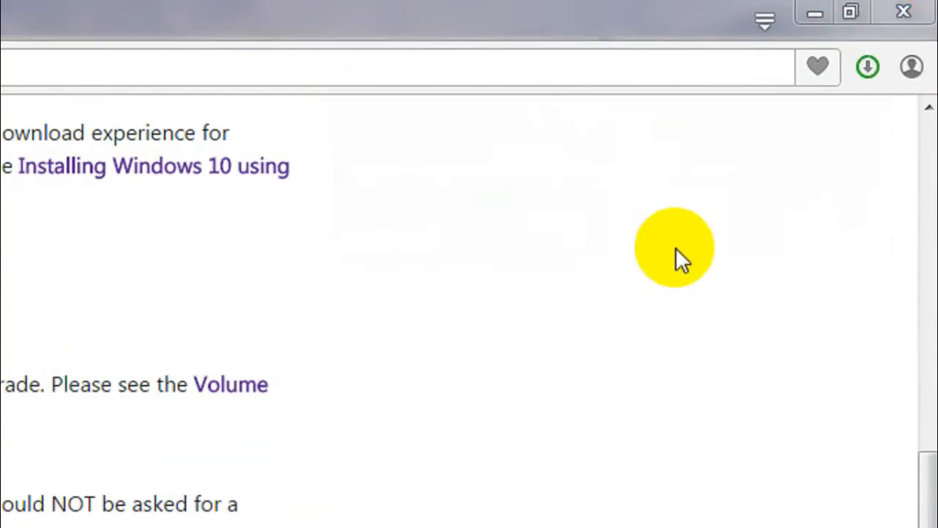
left_click(868, 67)
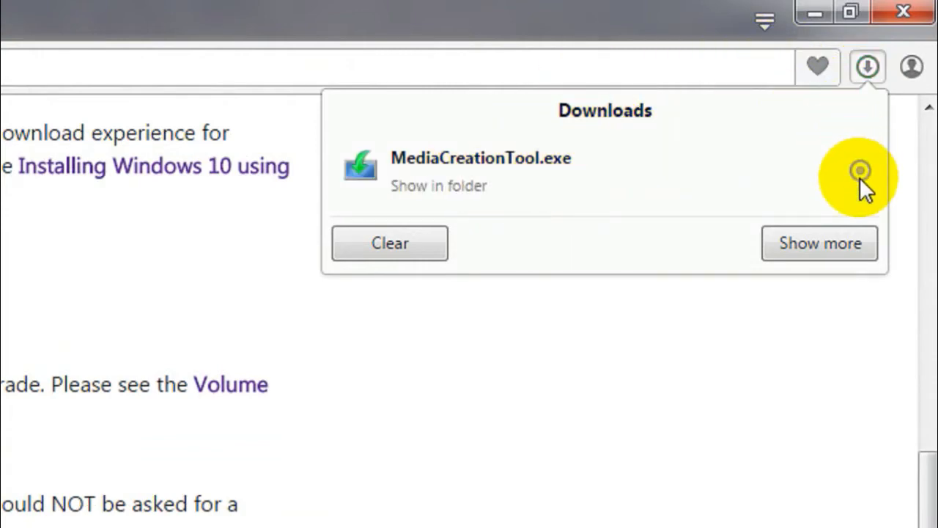
left_click(439, 186)
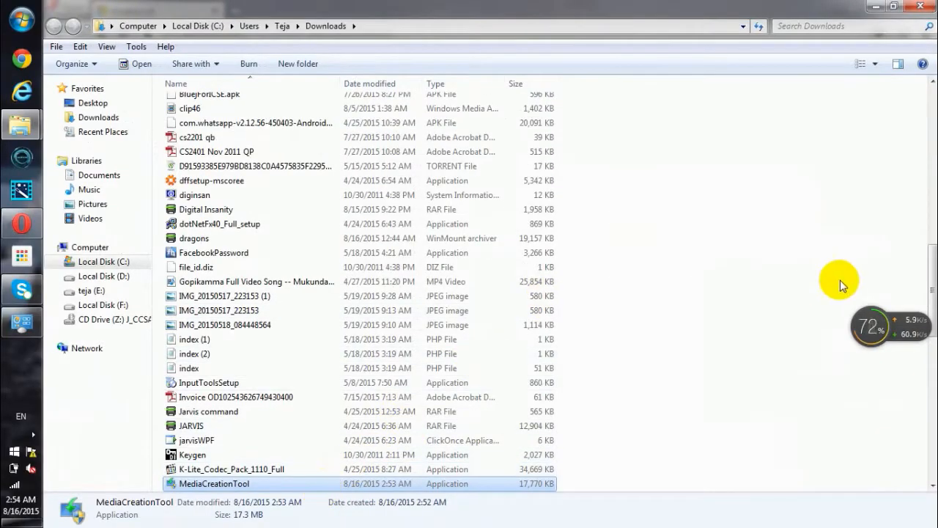
Scroll the Downloads folder to the 17.3 MB MediaCreationTool application
scroll("down", 3)
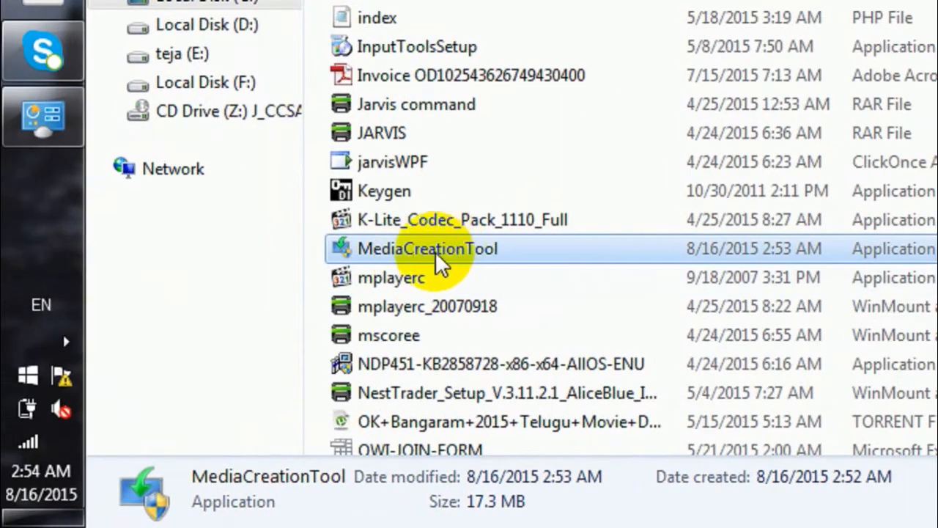
mouse_move(438, 253)
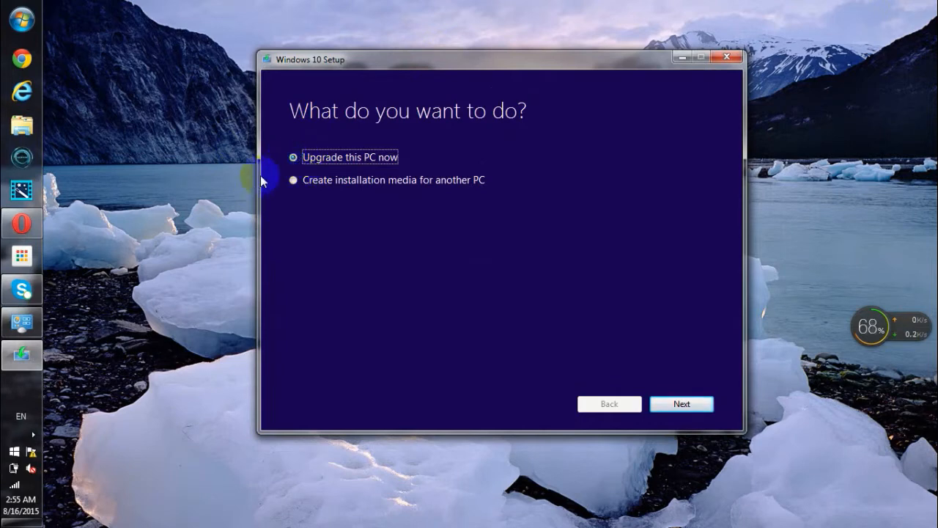
Select Upgrade this PC now and continue to the Windows 10 download
left_click(293, 179)
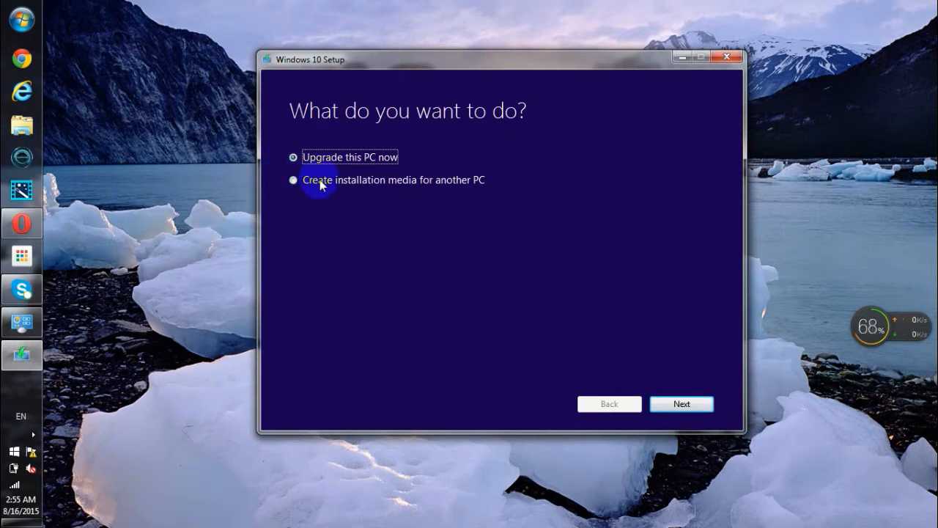
mouse_move(425, 183)
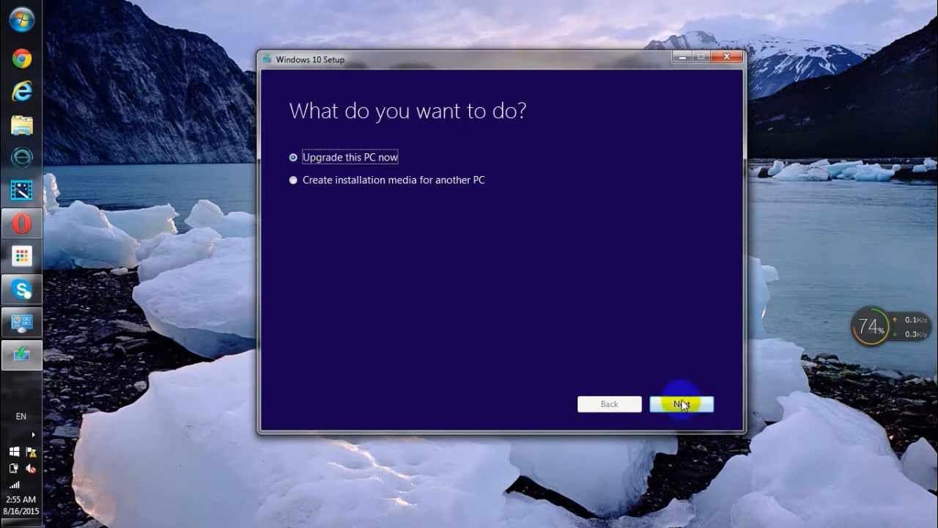
left_click(681, 404)
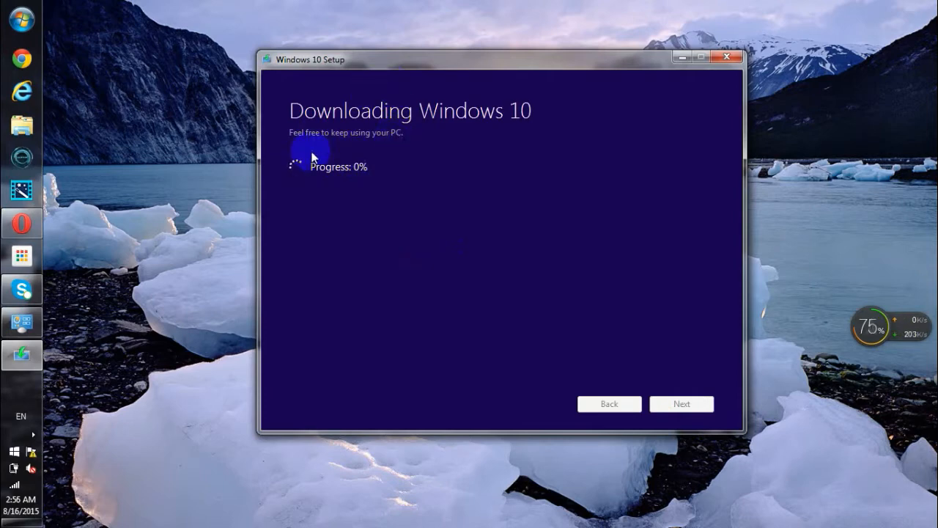
mouse_move(400, 202)
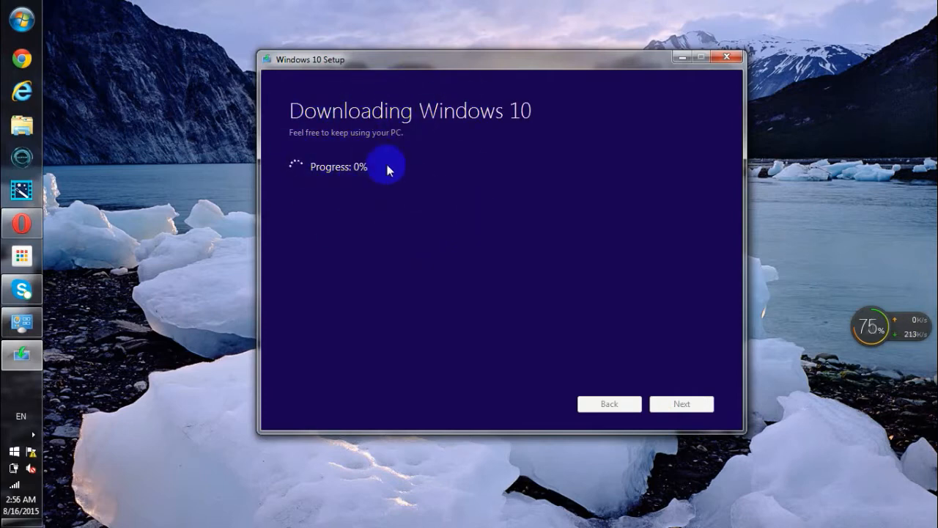
mouse_move(350, 198)
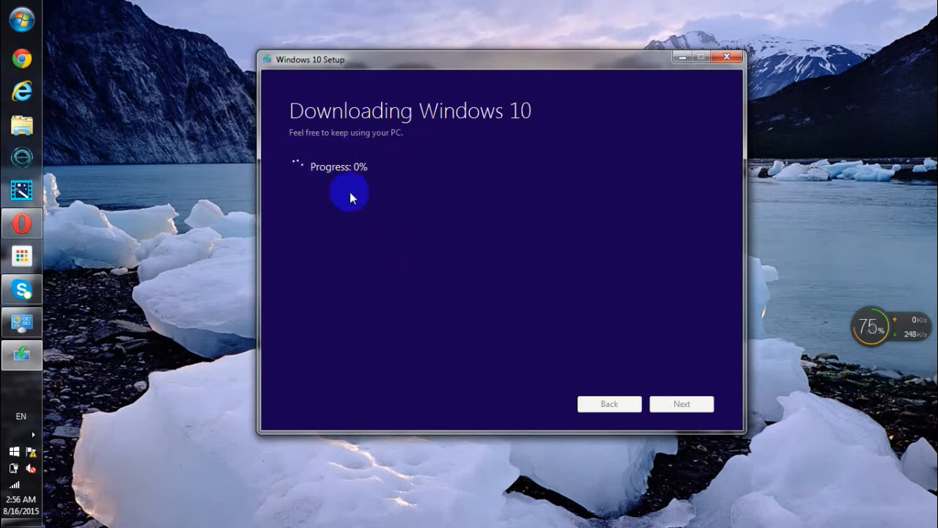
mouse_move(345, 169)
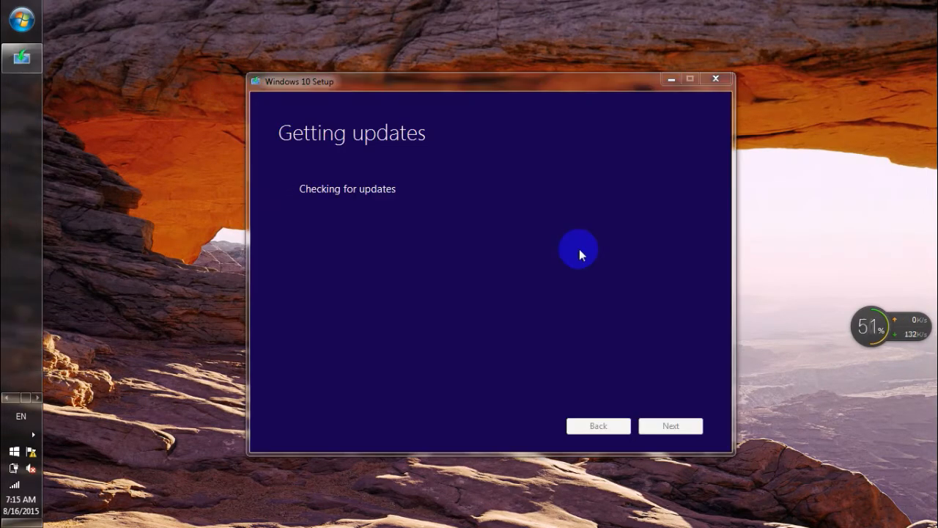
mouse_move(455, 143)
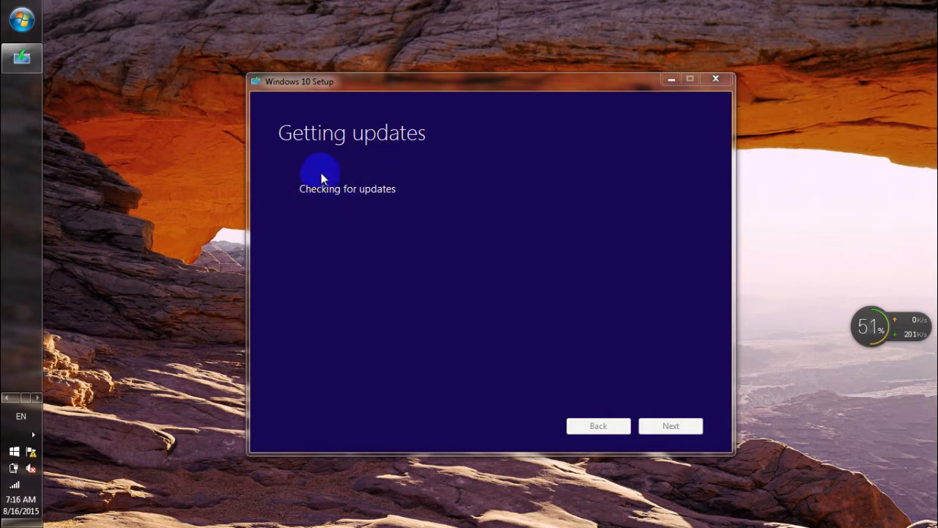
mouse_move(337, 214)
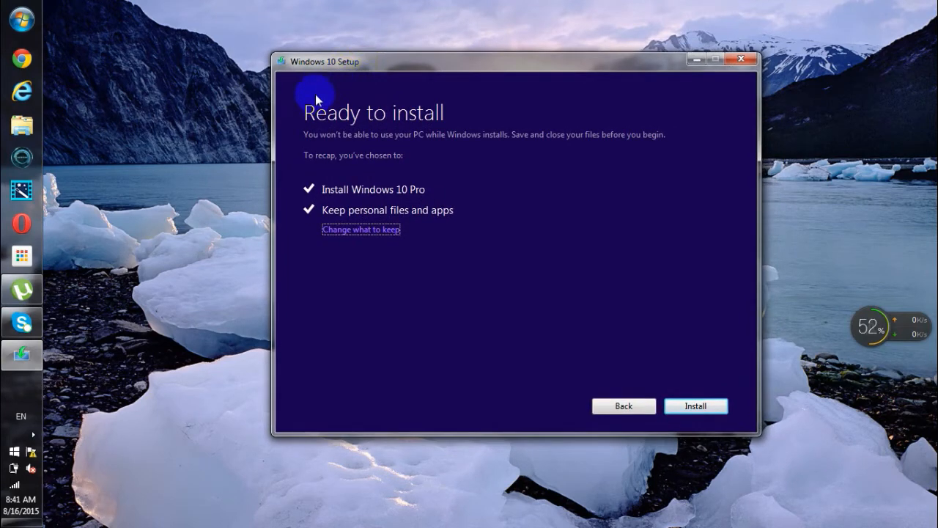
mouse_move(417, 99)
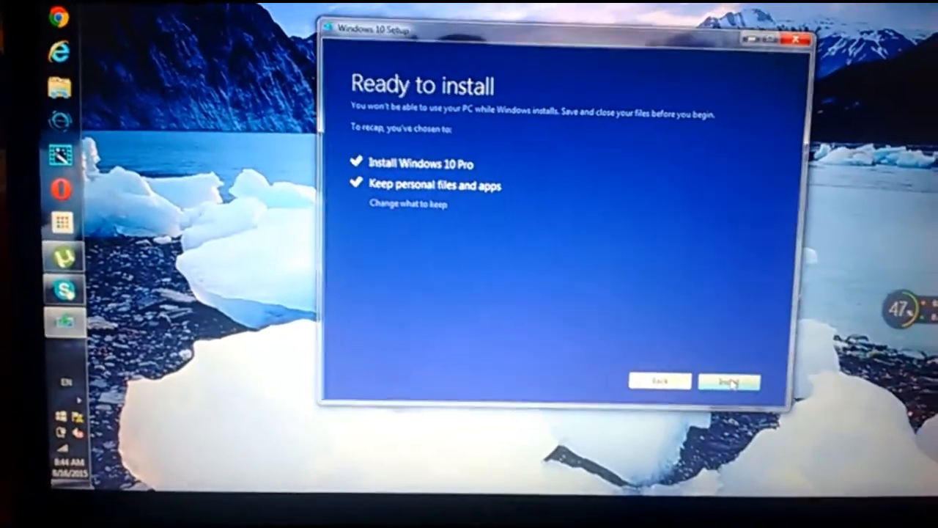
Install Windows 10 Pro, keeping personal files and apps
left_click(729, 381)
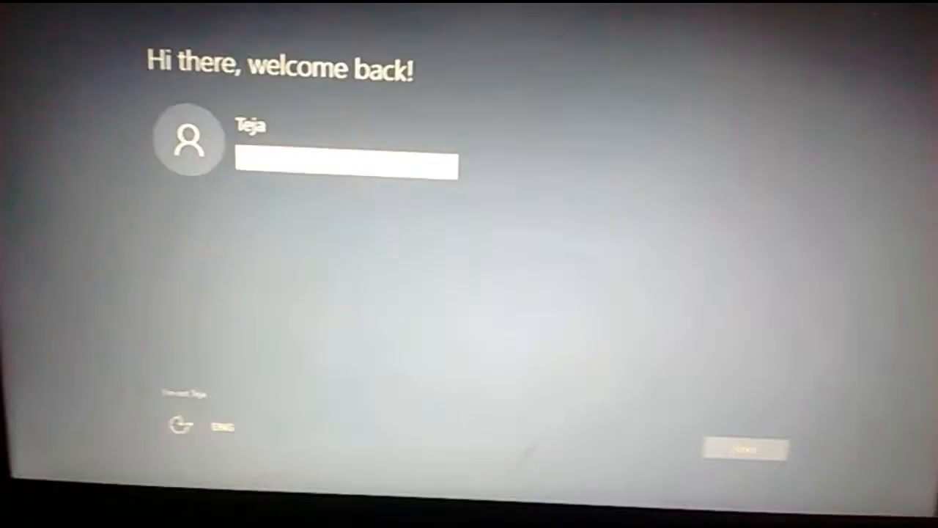
Enter the account password on the welcome back screen and sign in
type("•")
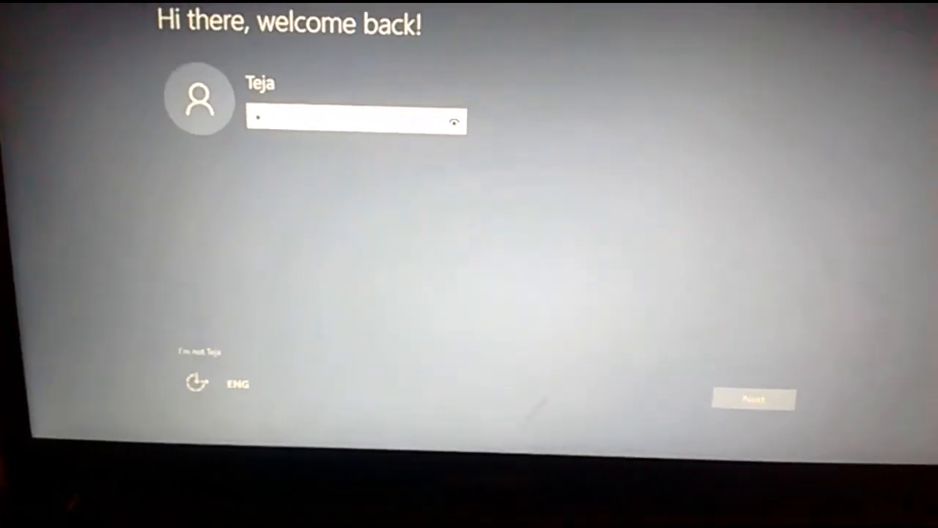
type("*")
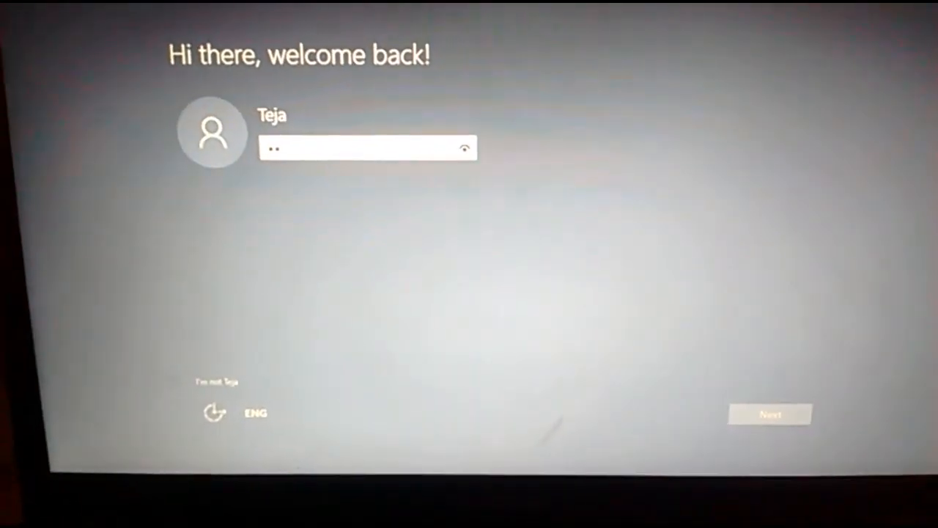
type("••••")
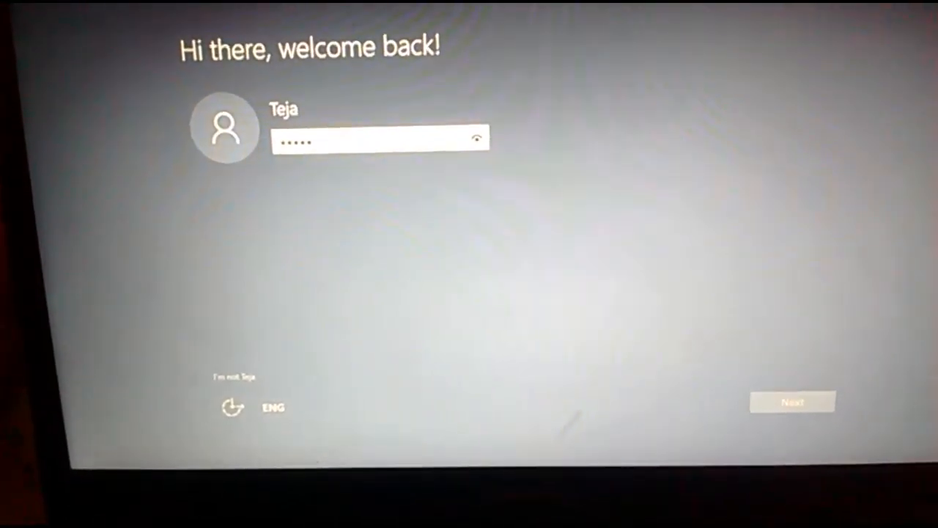
left_click(793, 402)
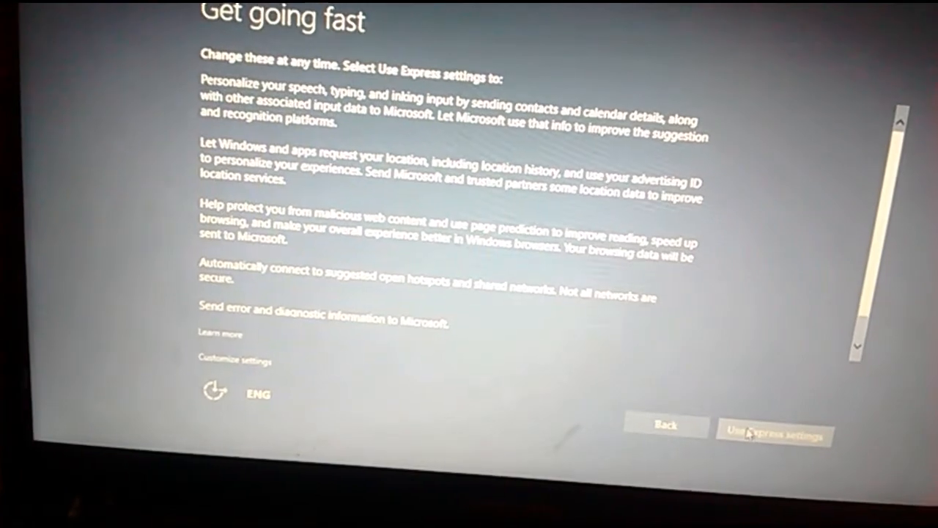
Choose Use Express settings and keep the new Windows apps as defaults
left_click(774, 434)
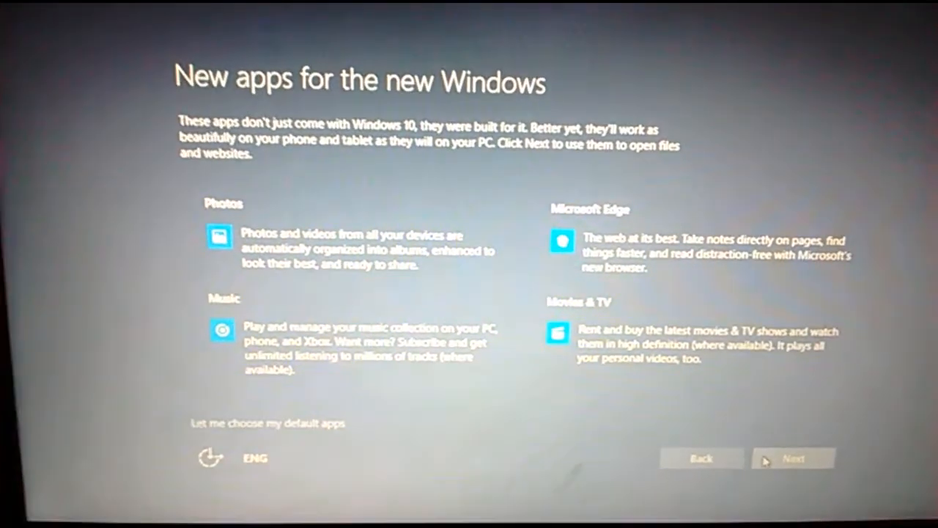
left_click(793, 459)
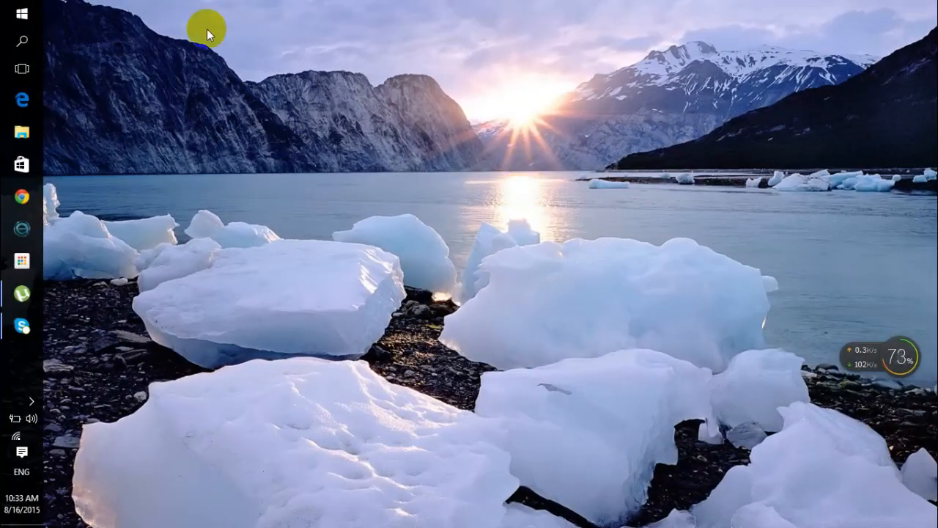
Close the OneDrive 'An update is required' dialog, with File Explorer opened on Quick access
left_click(22, 15)
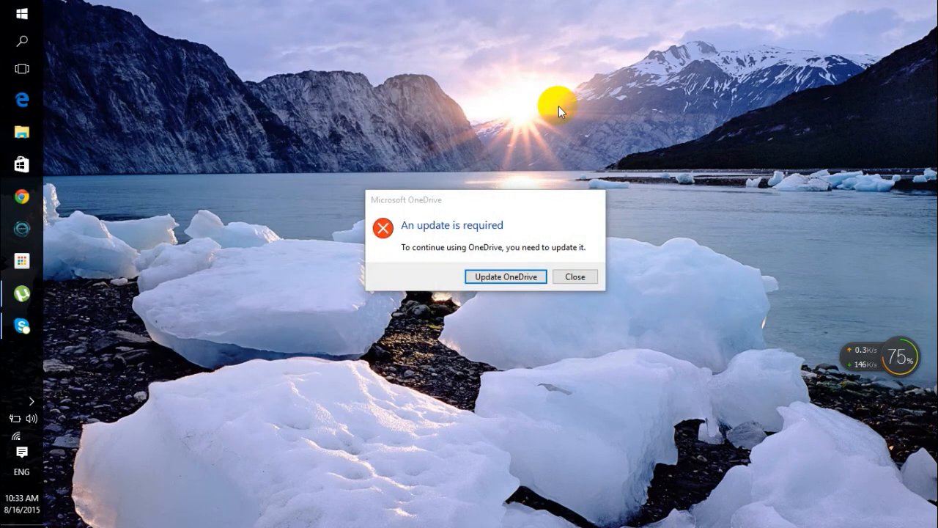
left_click(575, 276)
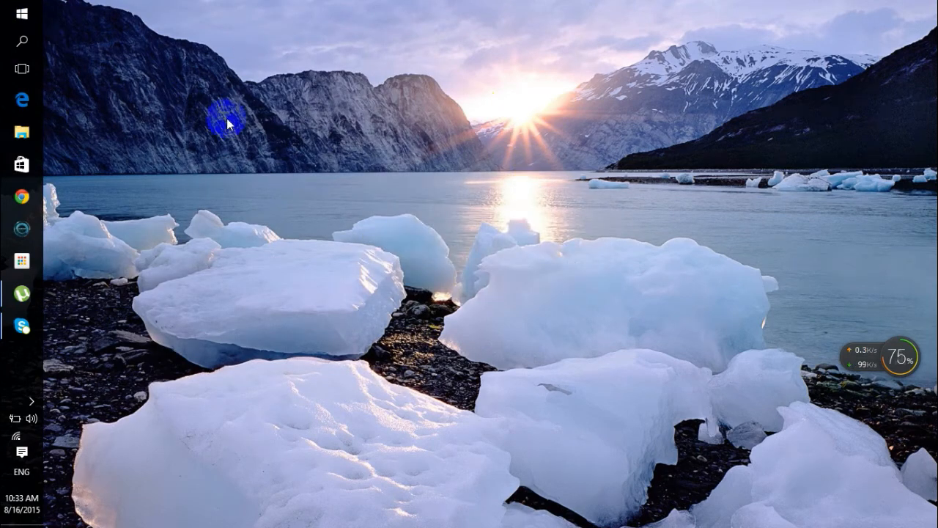
left_click(22, 99)
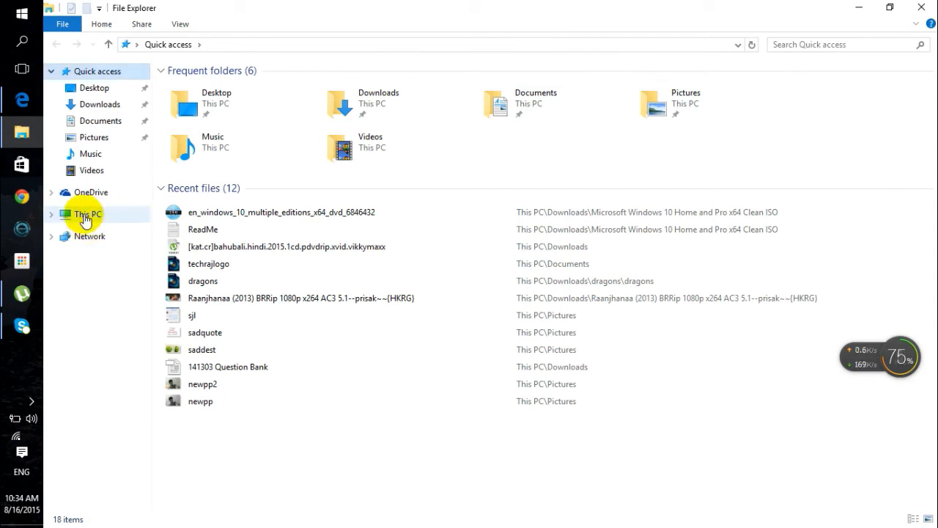
Select This PC to list its six folders and drives C through F
left_click(87, 214)
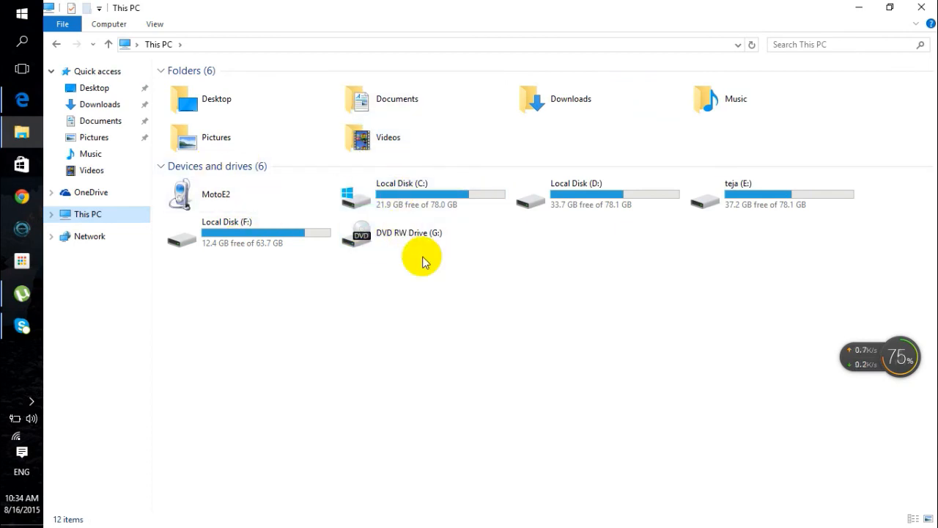
mouse_move(338, 273)
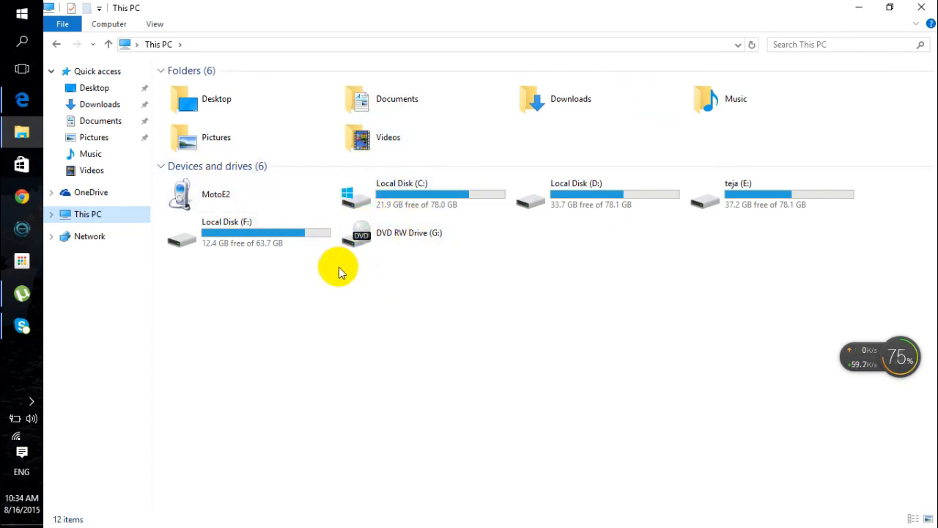